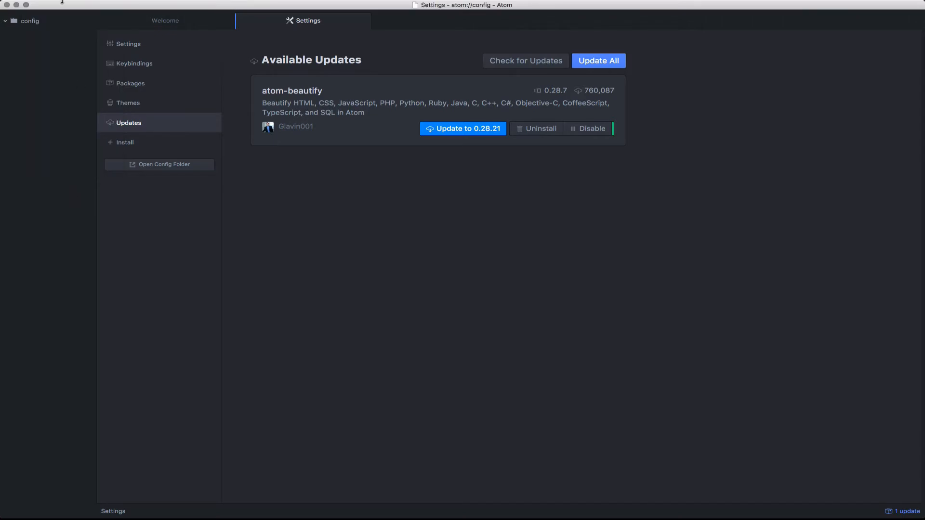
# - Open the Atom application menu showing Restart and Install Update
pyautogui.click(39, 5)
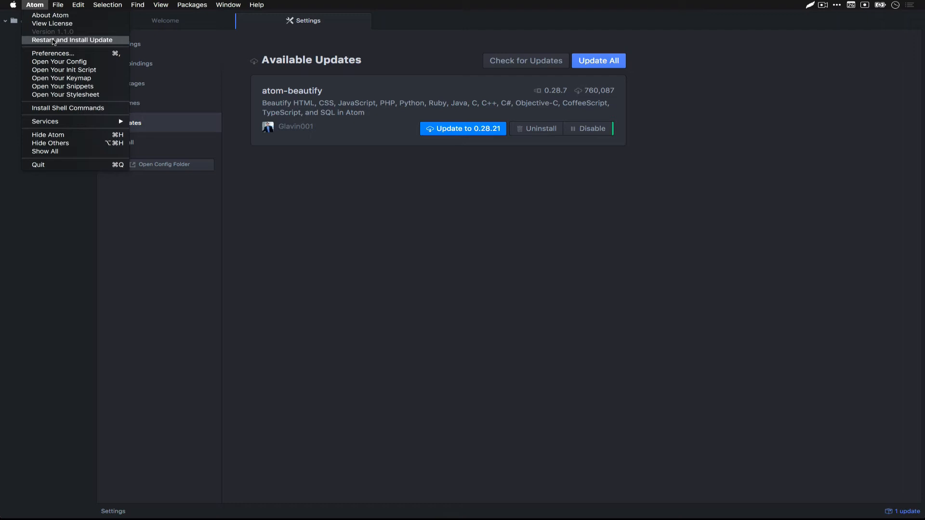
# - Dismiss the Atom menu without restarting, returning to the Updates pane
pyautogui.click(303, 40)
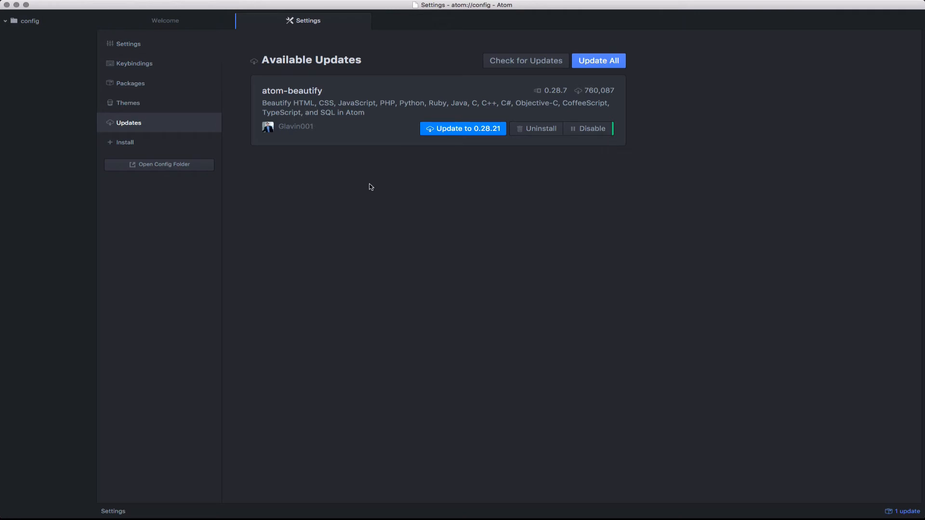
pyautogui.moveTo(890, 516)
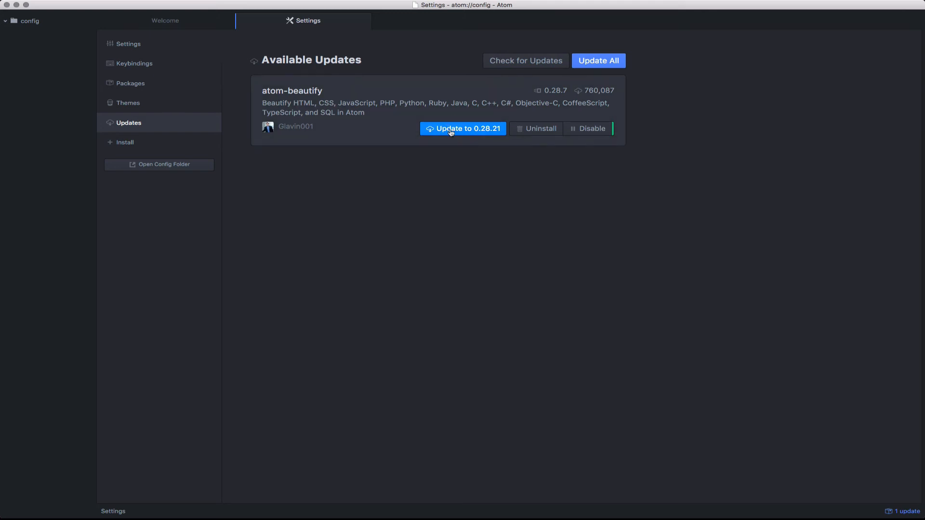
# - Update the atom-beautify package to version 0.28.21 from the Updates pane
pyautogui.click(463, 129)
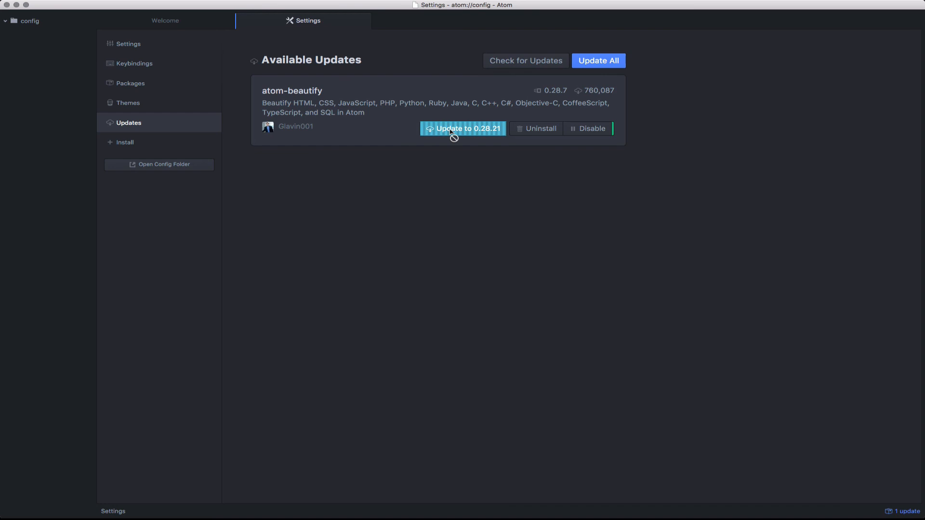
pyautogui.click(463, 128)
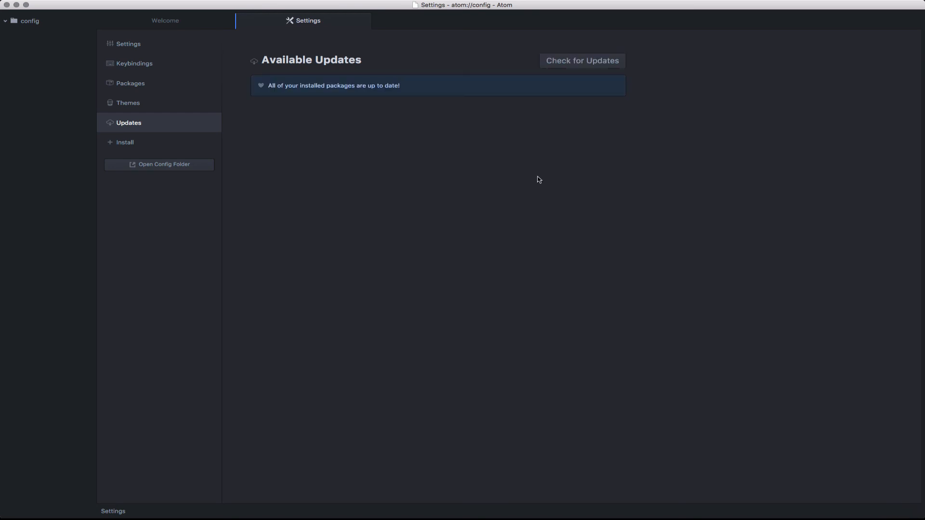
pyautogui.moveTo(374, 96)
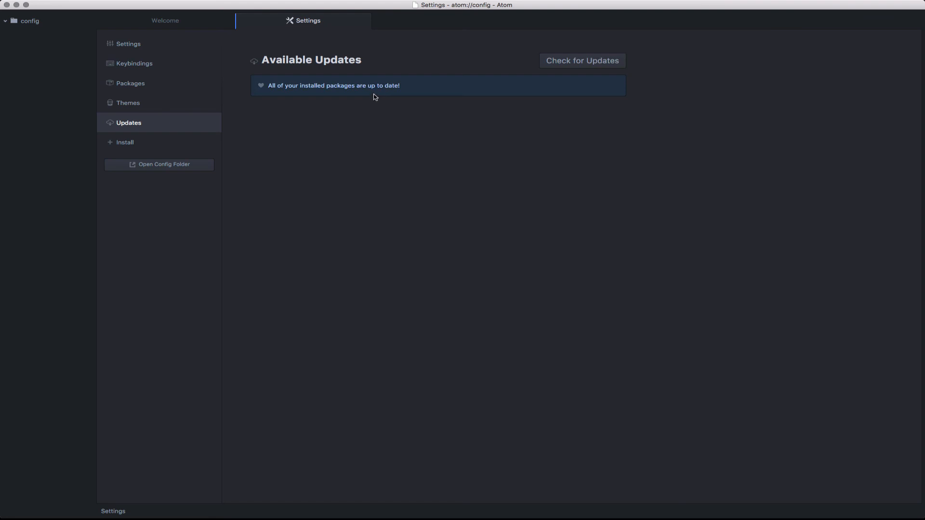
pyautogui.moveTo(413, 80)
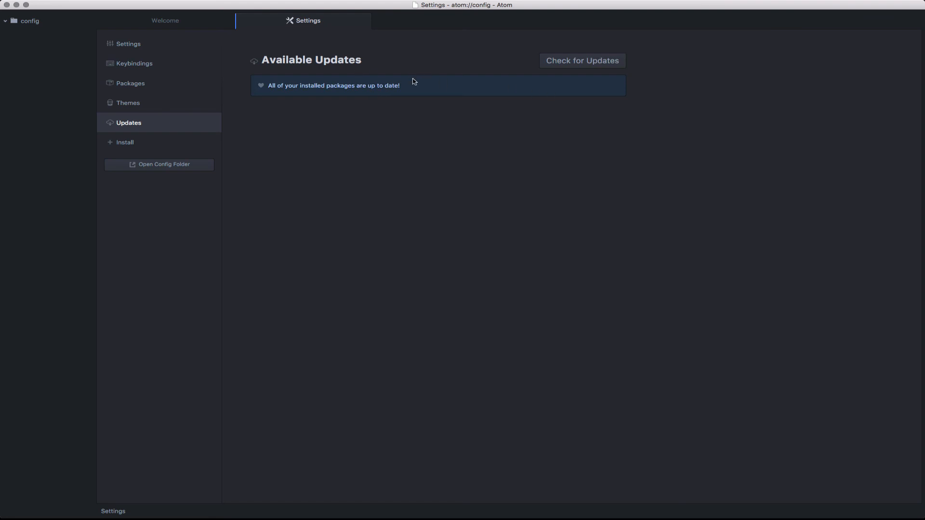